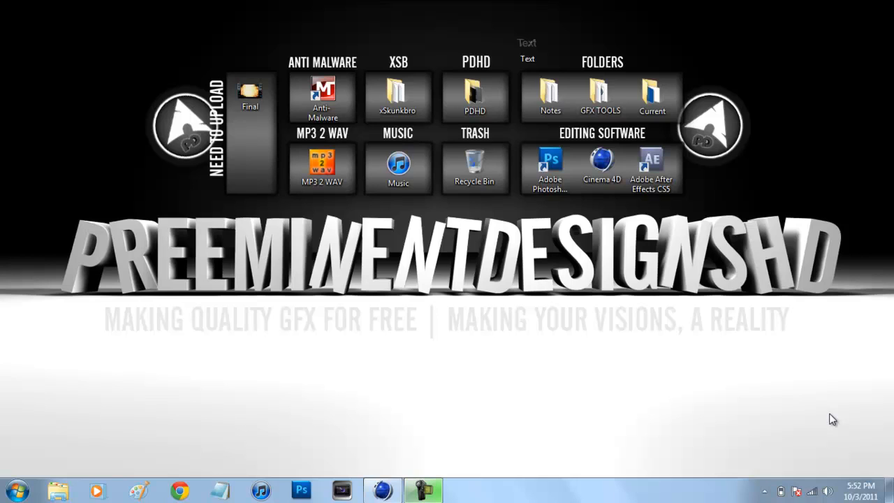
pyautogui.moveTo(765, 395)
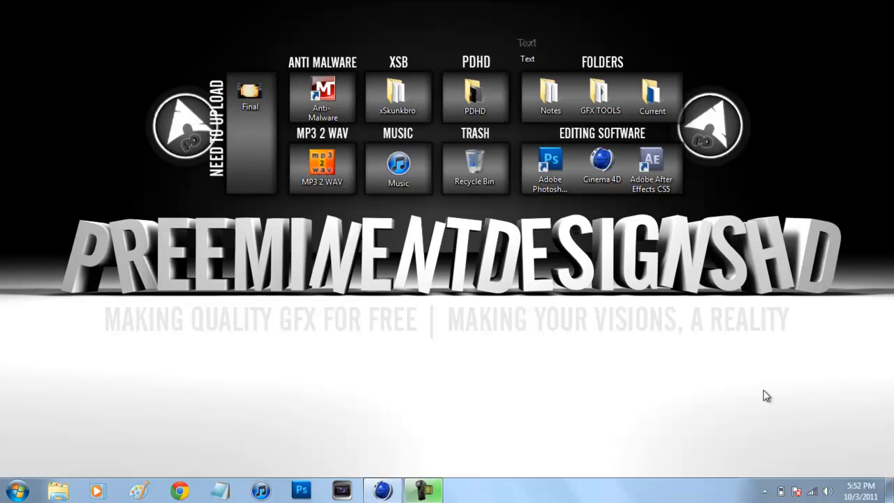
pyautogui.moveTo(377, 482)
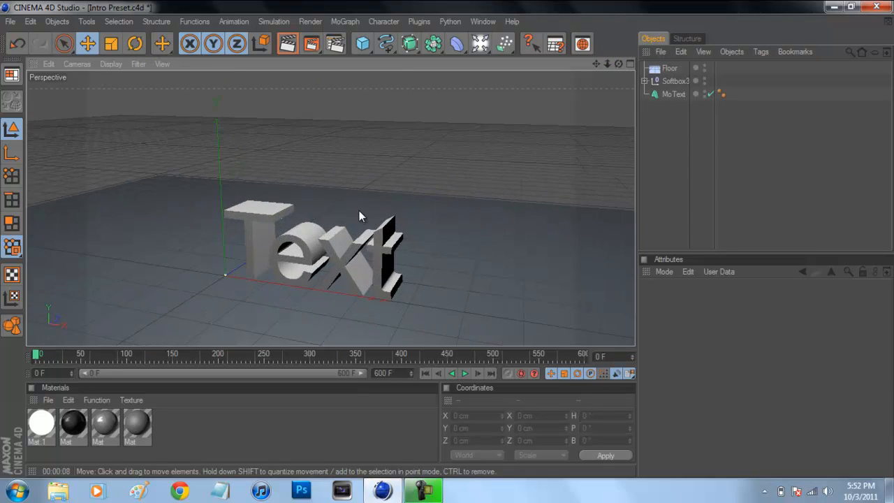
# Orbit the Perspective viewport to view the MoText object from another angle
pyautogui.click(670, 67)
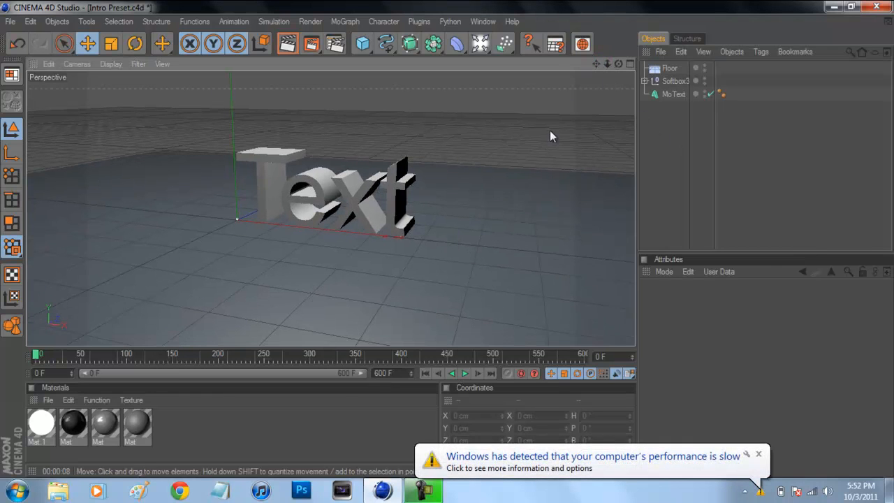
pyautogui.moveTo(548, 187)
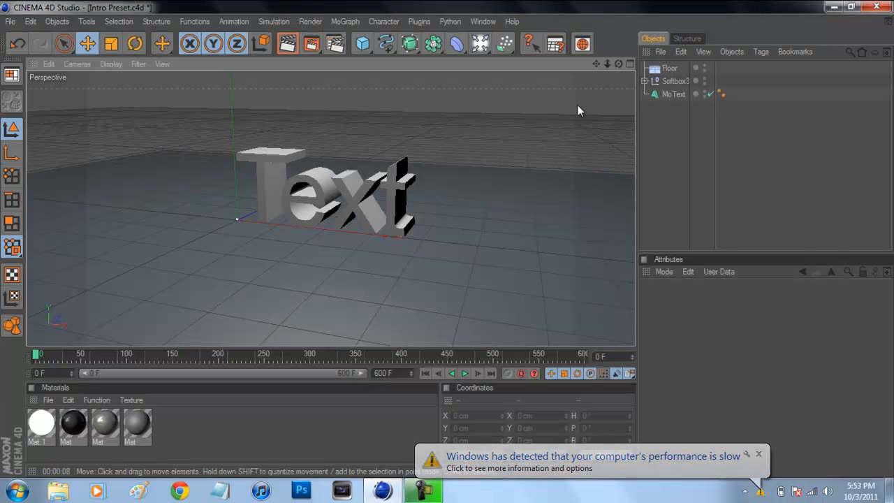
# Delete the Floor object and frame the 3D Text head-on in the viewport
pyautogui.click(669, 67)
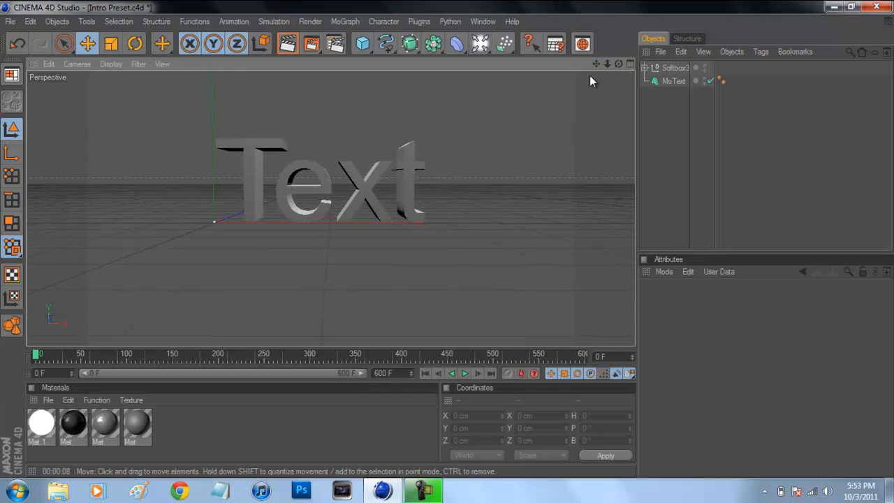
pyautogui.moveTo(597, 86)
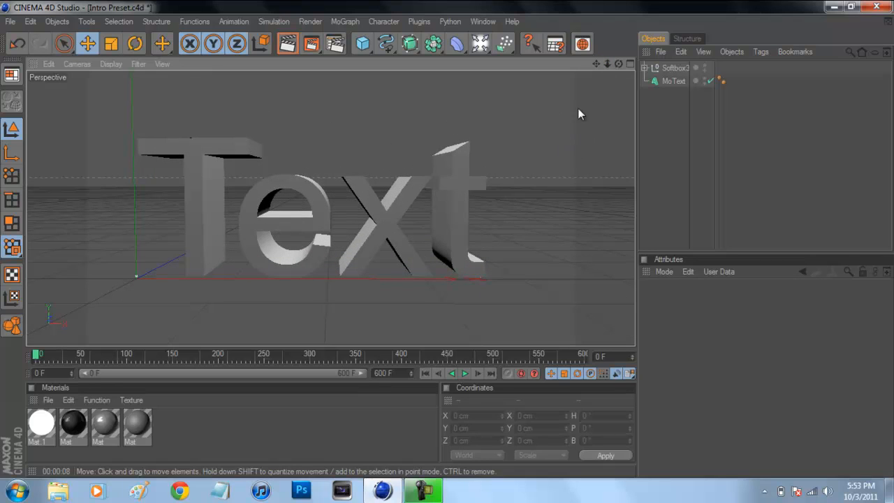
pyautogui.moveTo(67, 229)
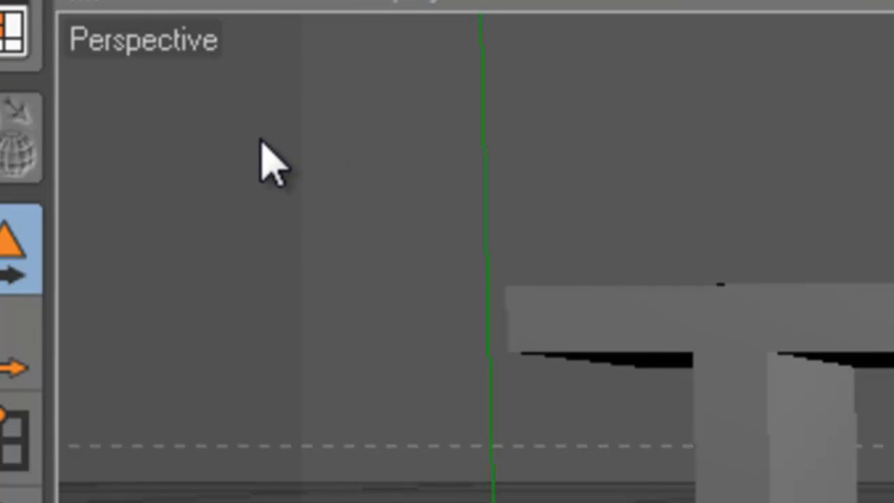
pyautogui.moveTo(472, 73)
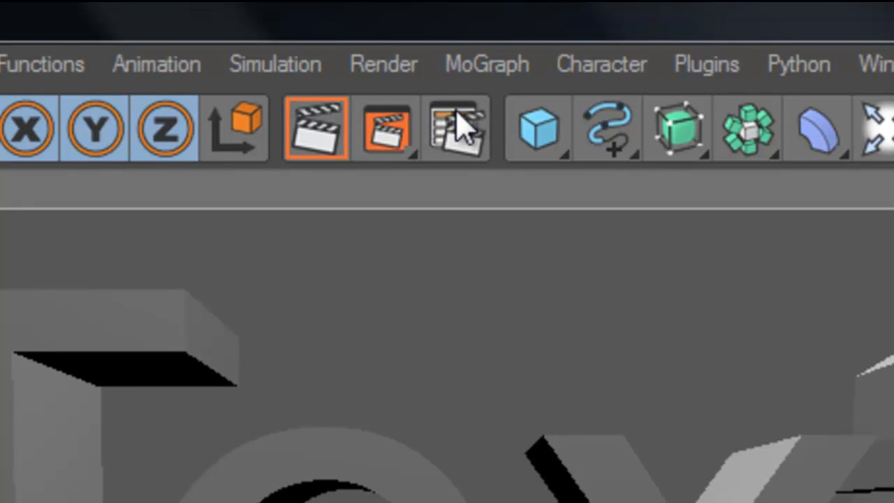
# In Render Settings Output, set 1280x720 for the current frame only
pyautogui.click(455, 129)
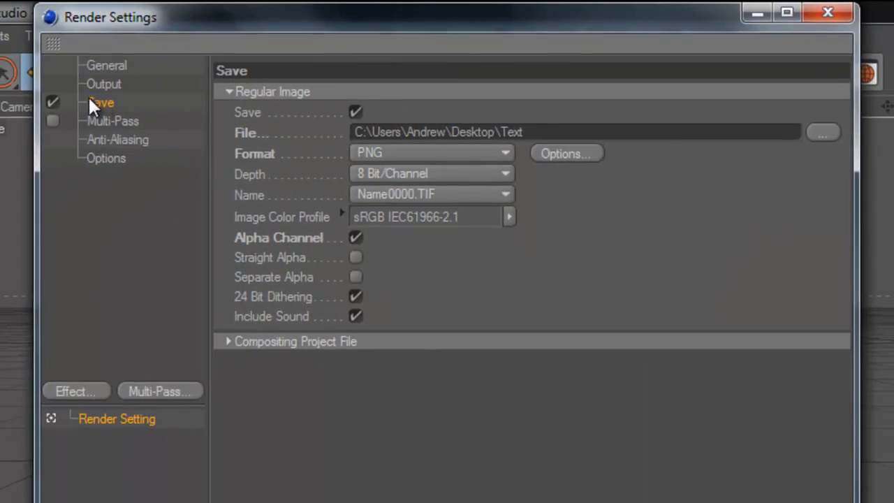
pyautogui.click(106, 66)
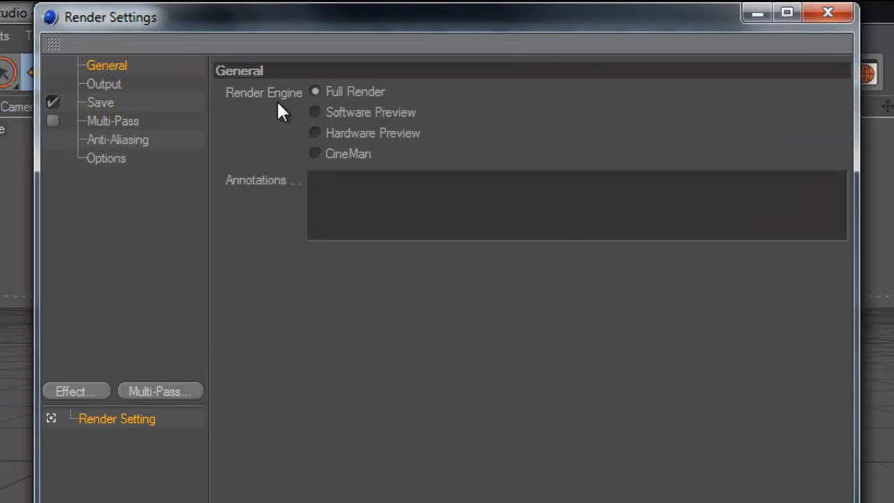
pyautogui.moveTo(105, 79)
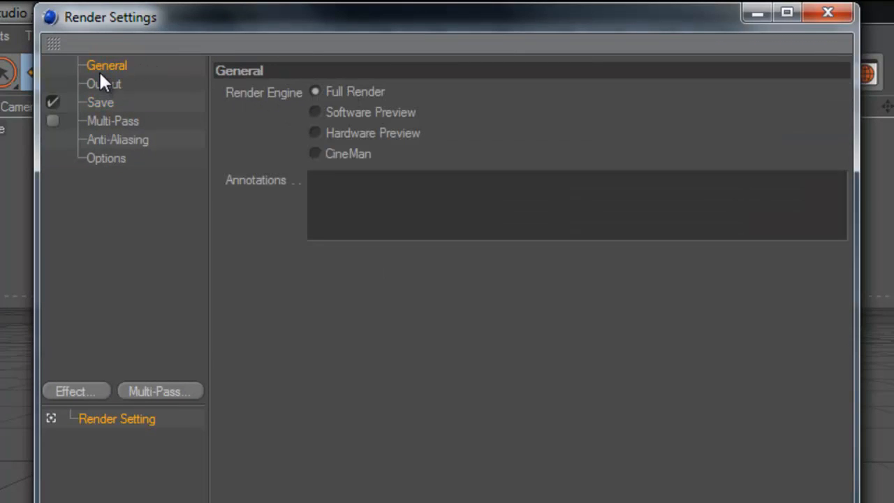
pyautogui.click(103, 84)
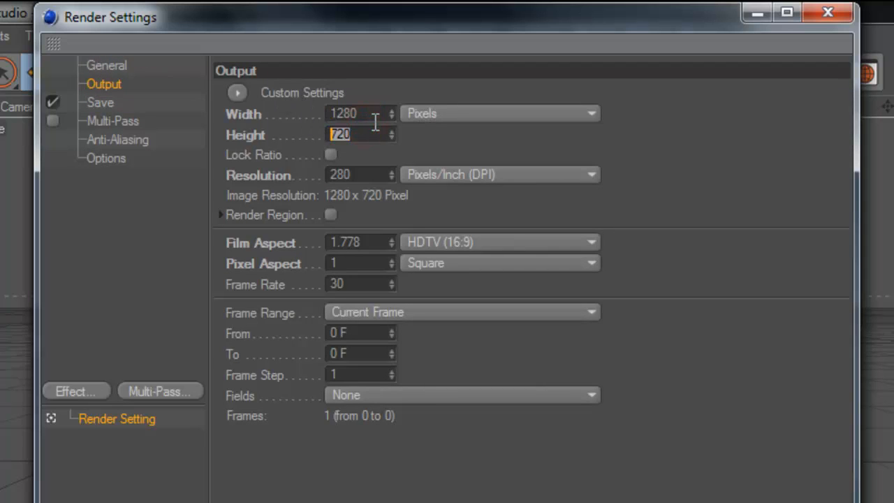
pyautogui.click(360, 113)
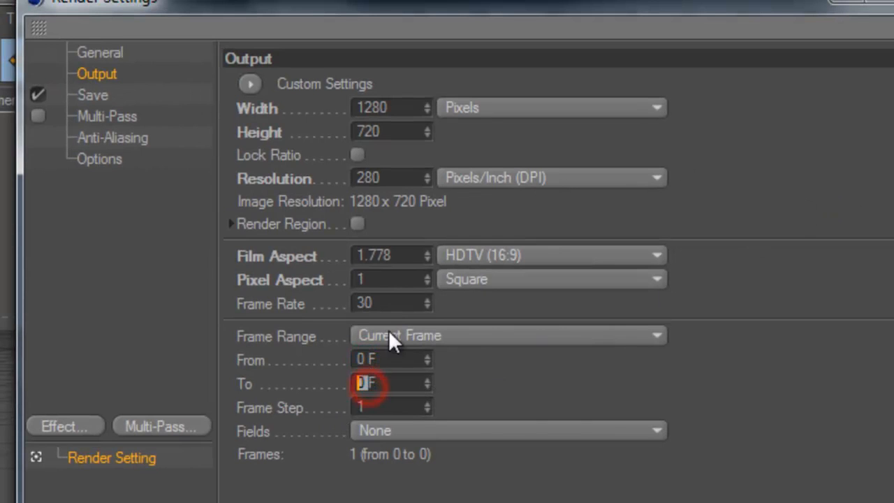
# In the Save settings choose PNG to the Desktop with Alpha Channel enabled
pyautogui.click(92, 95)
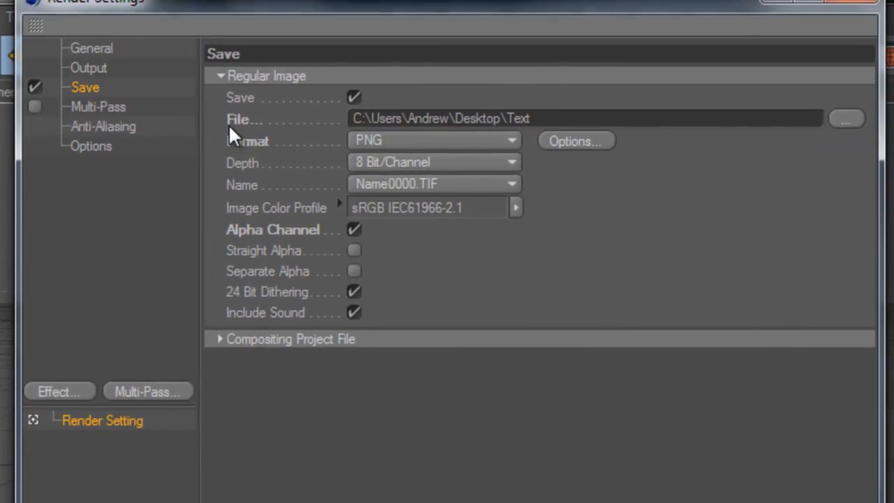
# Start the Render to Picture Viewer of the gray 3D Text at 1280x720
pyautogui.click(846, 117)
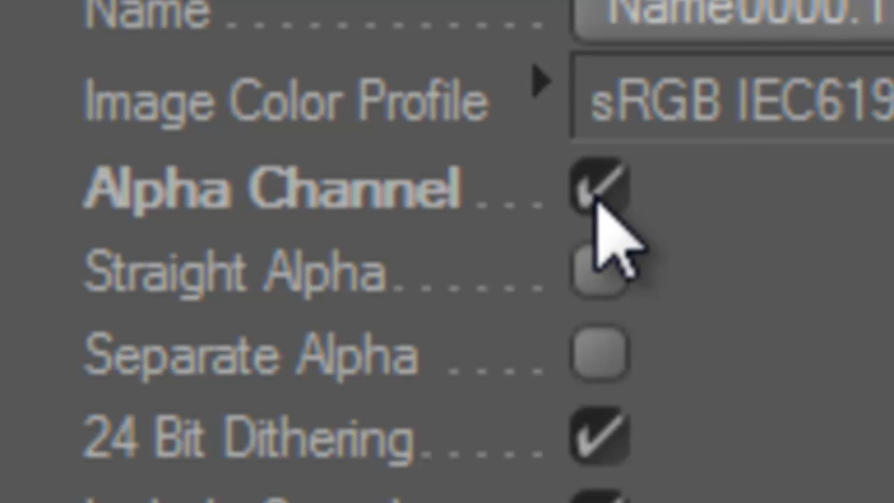
pyautogui.moveTo(789, 223)
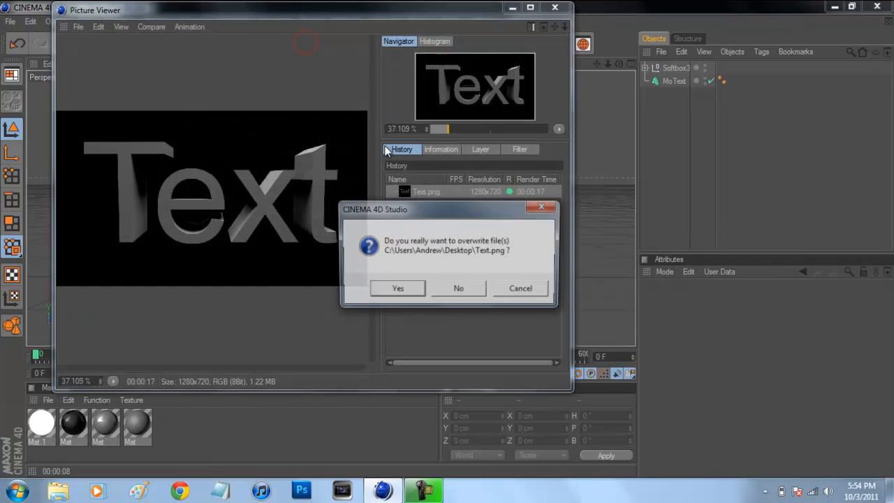
# Overwrite the existing Text.png on the desktop with the new render
pyautogui.click(397, 287)
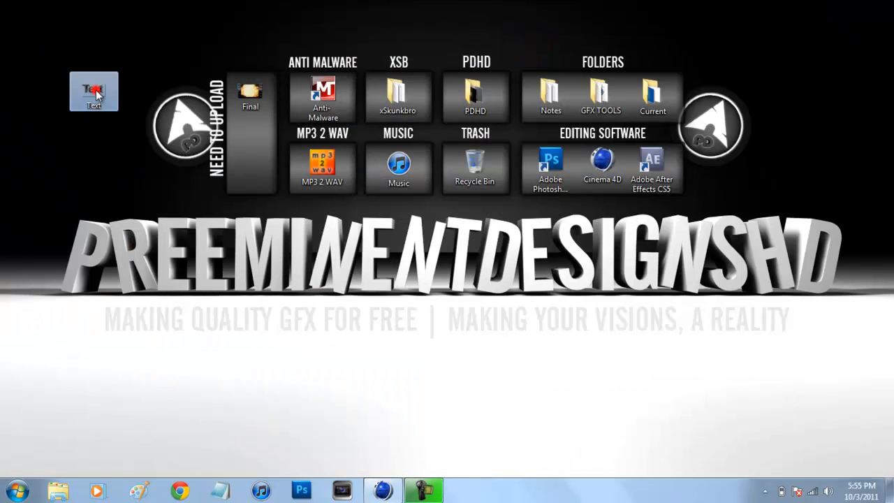
# View Text.png in Windows Photo Viewer showing the gray 3D lettering
pyautogui.doubleClick(95, 90)
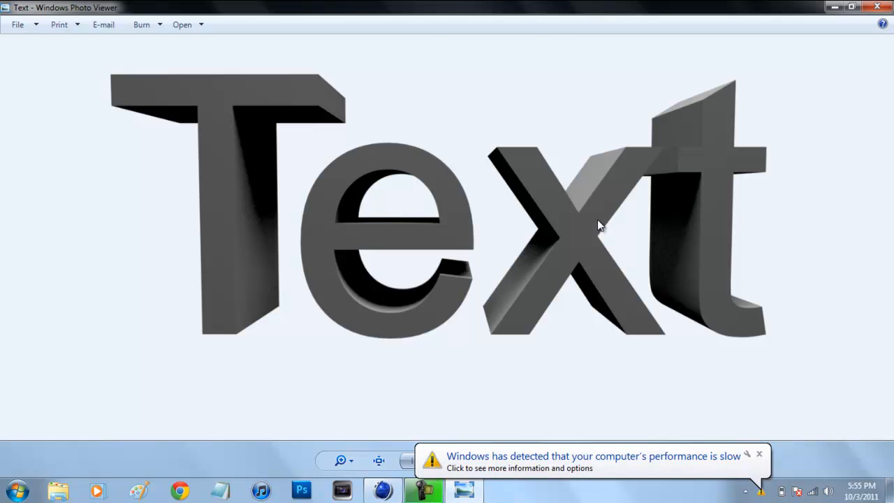
pyautogui.moveTo(595, 225)
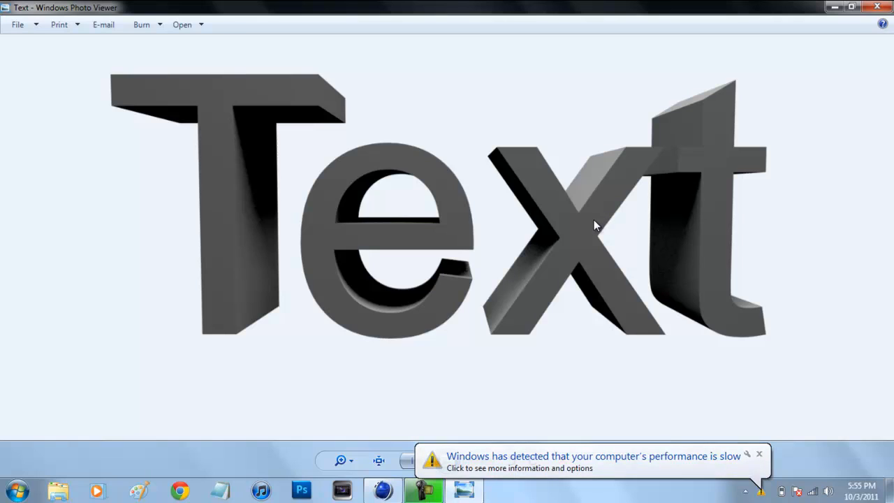